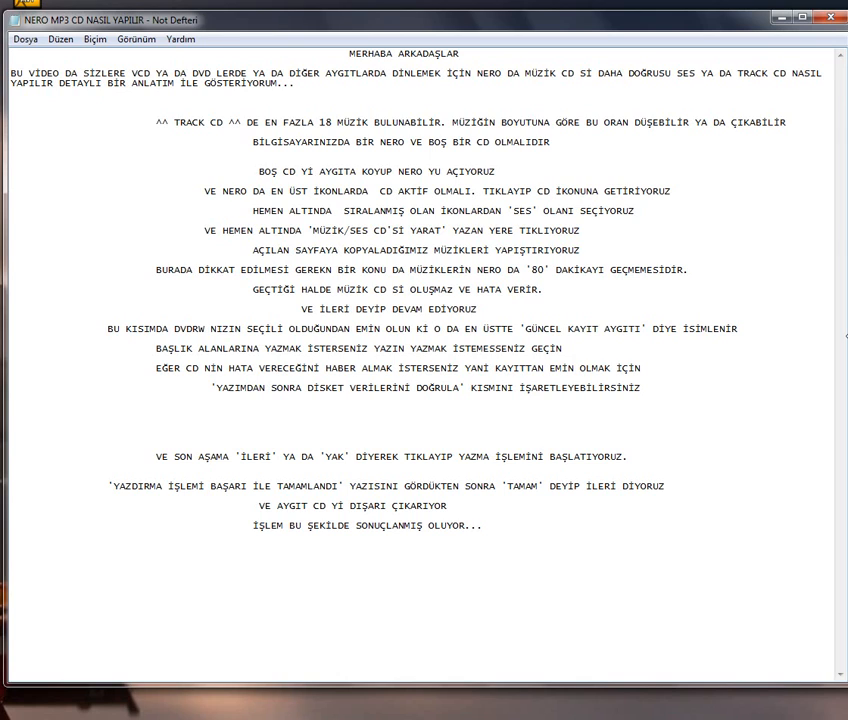
- Add the line 'ŞİMDİ BU İŞLEMLERİ YAPIYORUM İZLEYİN...', delete the 80-minute limit note, and switch to Nero StartSmart
{"action": "type", "text": "ŞİMDİ BU İŞLEMLERİ YAPIYORUM İZLEYİN..."}
{"action": "type", "text": "DAHA FAZLA MÜZİK KOYABİLİRİM 80 DAKİKA YAZAN KISIM LİMİT KISMIDIR"}
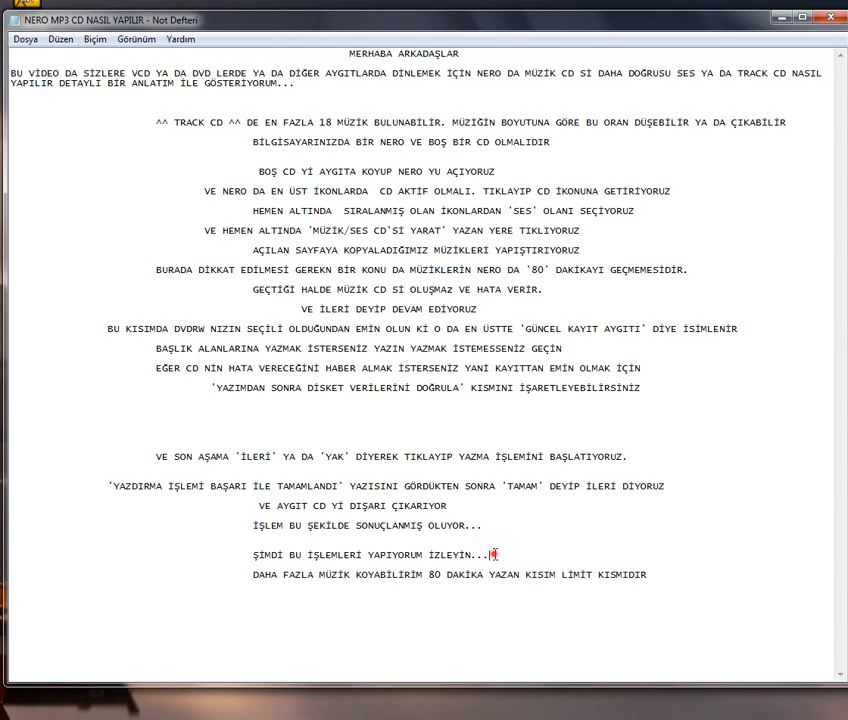
{"action": "left_click_drag", "start_coordinate": [252, 555], "coordinate": [490, 555]}
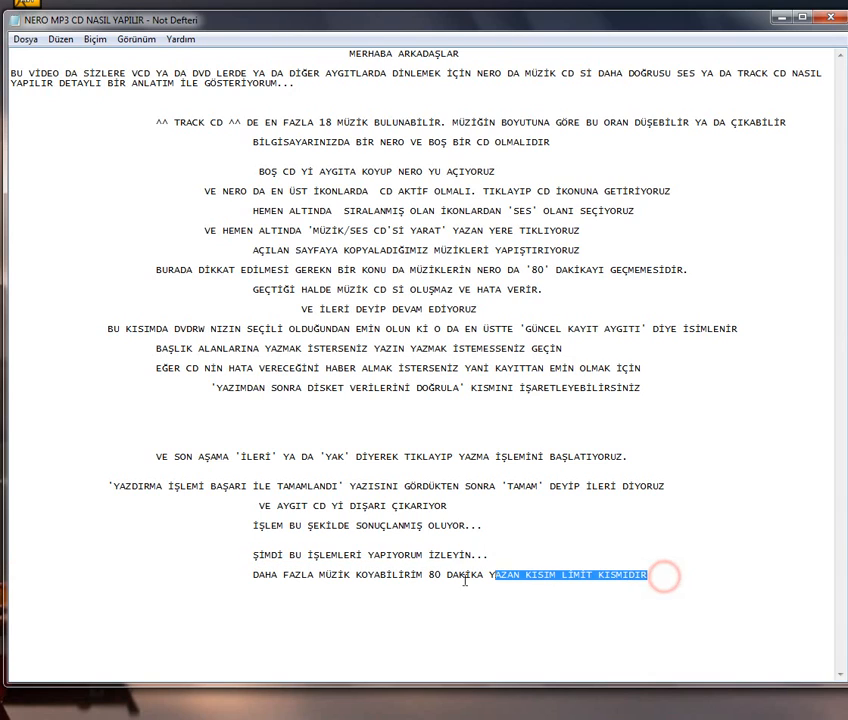
{"action": "right_click", "coordinate": [258, 576]}
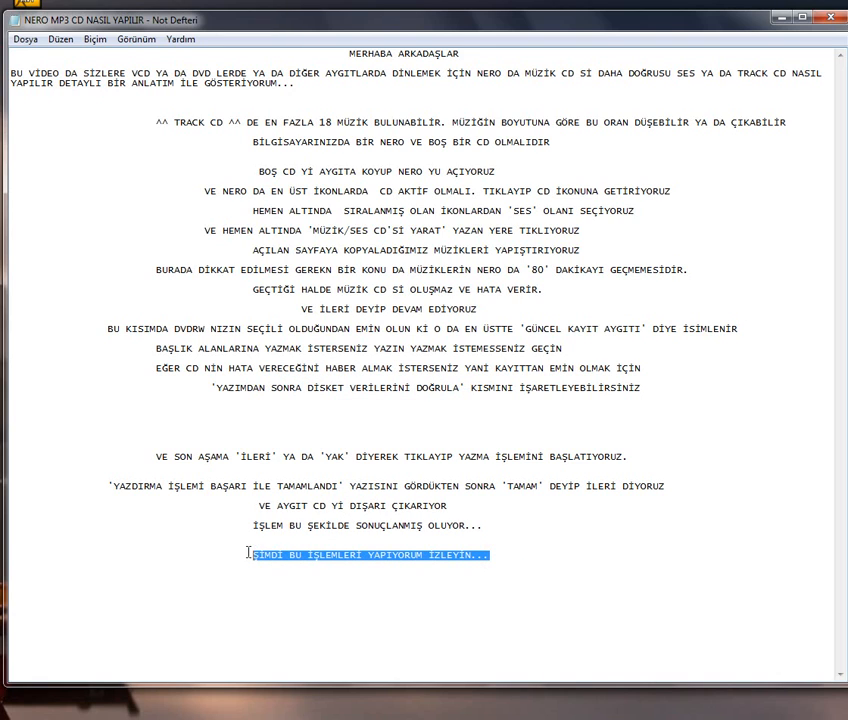
{"action": "left_click", "coordinate": [787, 18]}
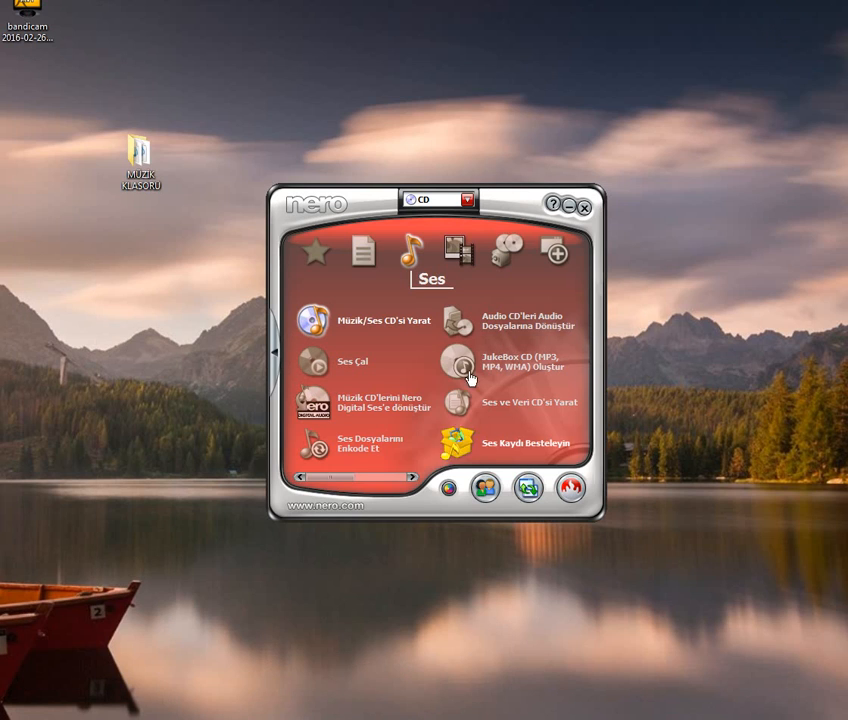
- Clear away the Nero StartSmart window to reveal the desktop music folder
{"action": "left_click", "coordinate": [585, 208]}
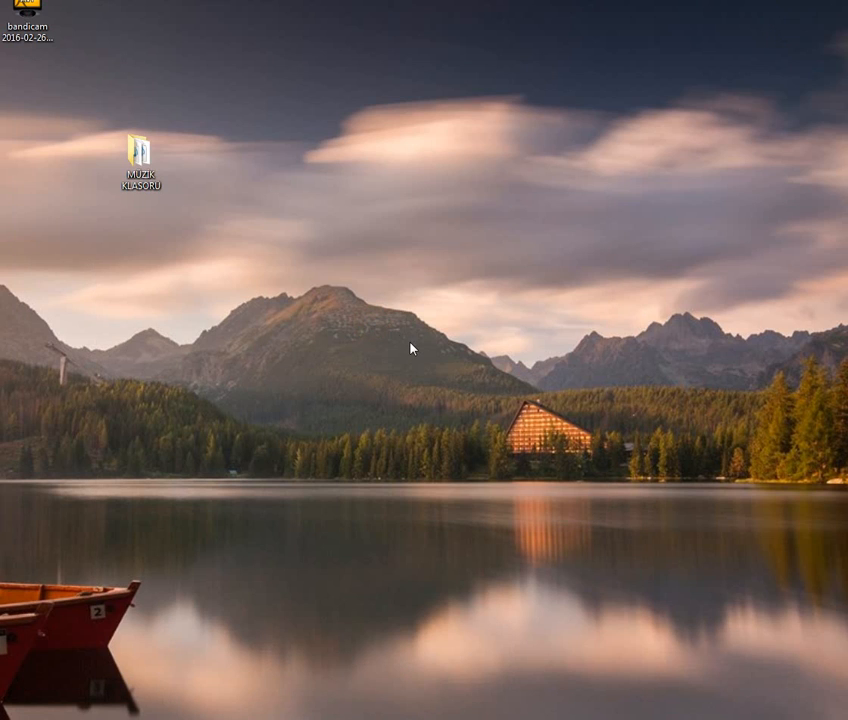
{"action": "mouse_move", "coordinate": [425, 342]}
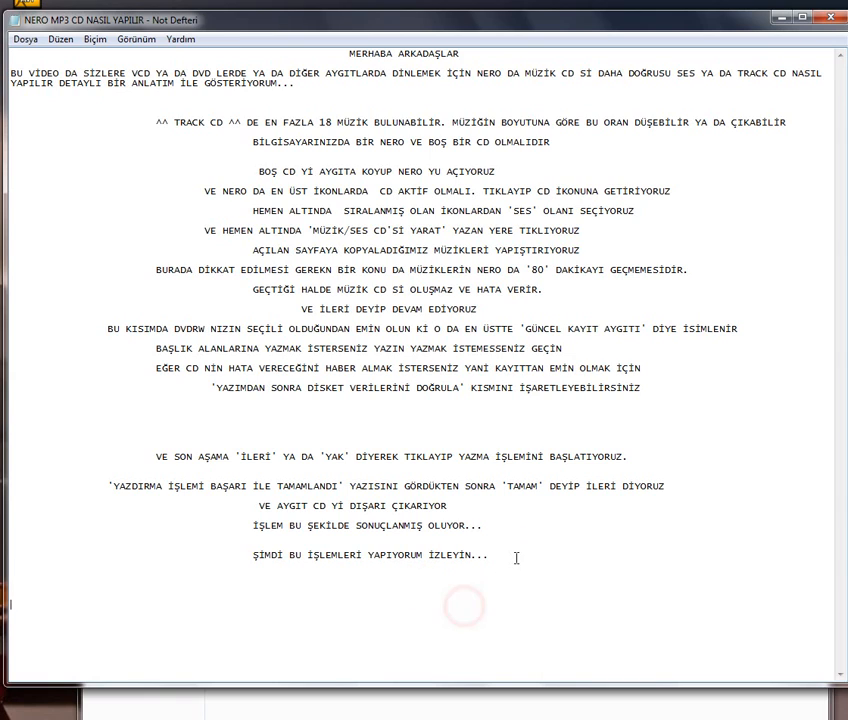
- Type the note 'KOPYALAMA YA DA SÜRÜKLEME YOLU İLE MÜZİKLERİMİ' on a new line
{"action": "type", "text": "KOP"}
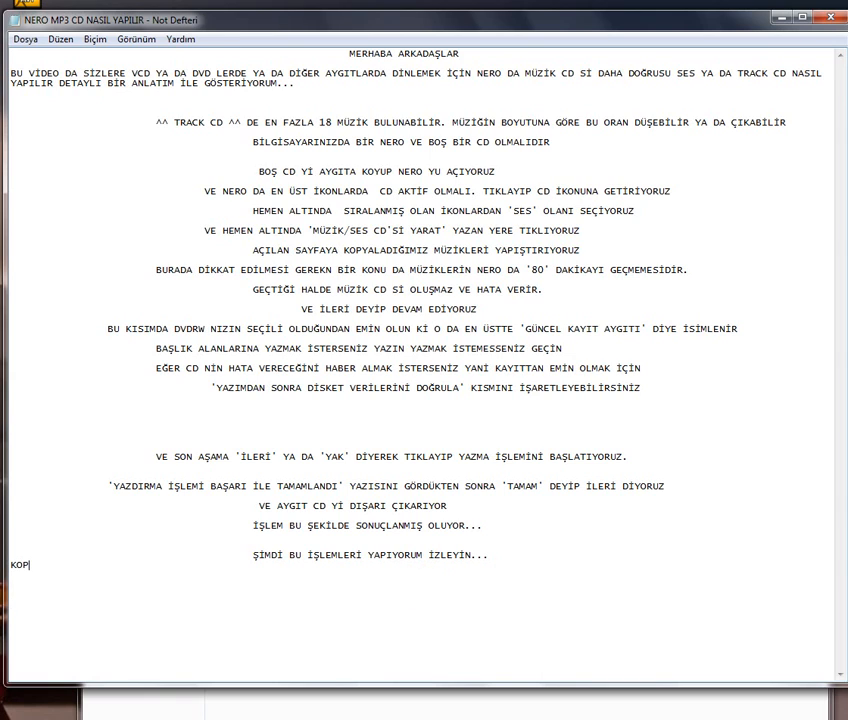
{"action": "type", "text": "YALAMA YA DA"}
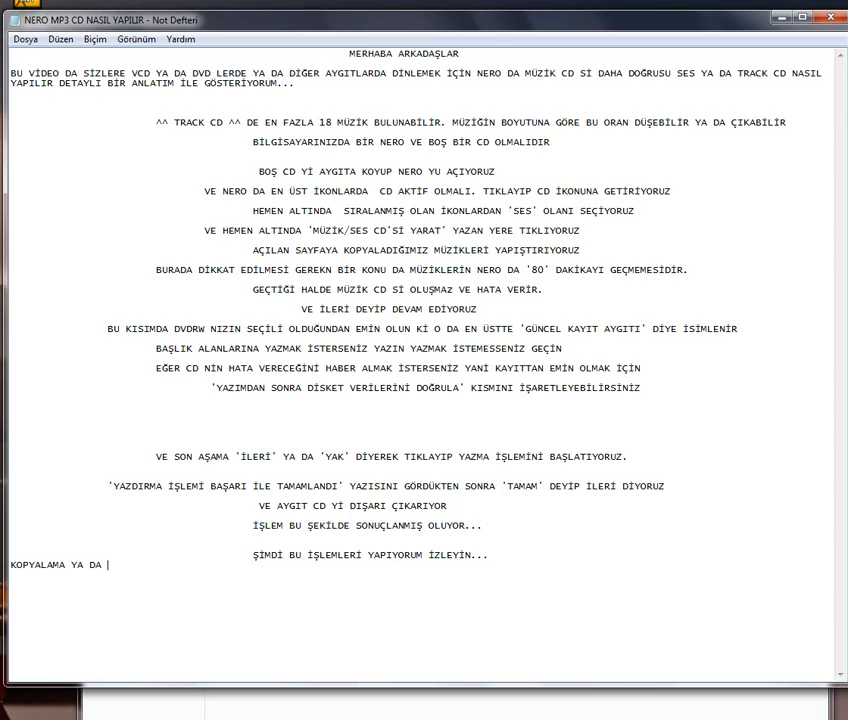
{"action": "type", "text": "SÜRÜKLEME YOLU"}
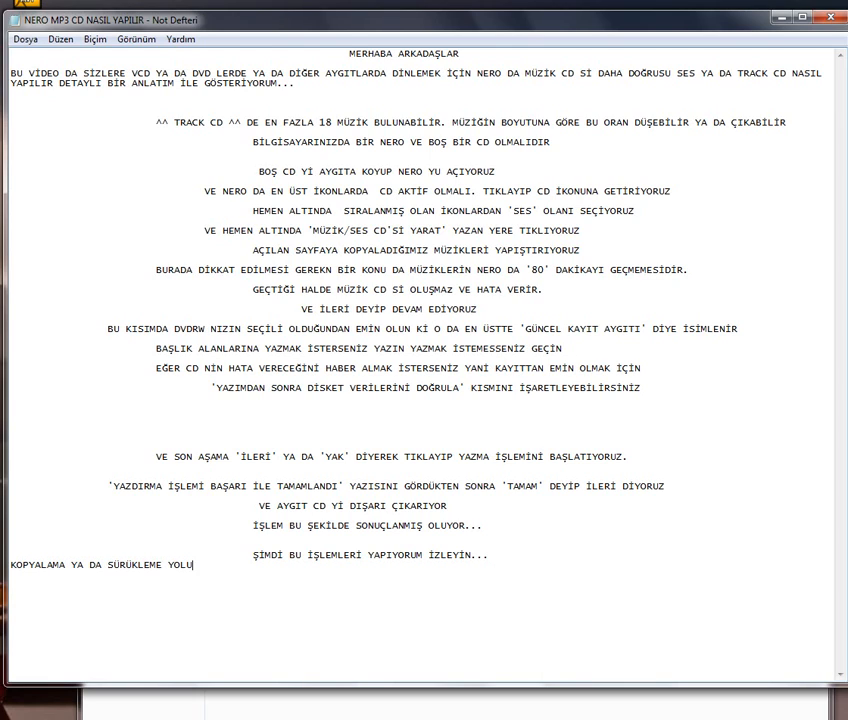
{"action": "type", "text": "İLE M"}
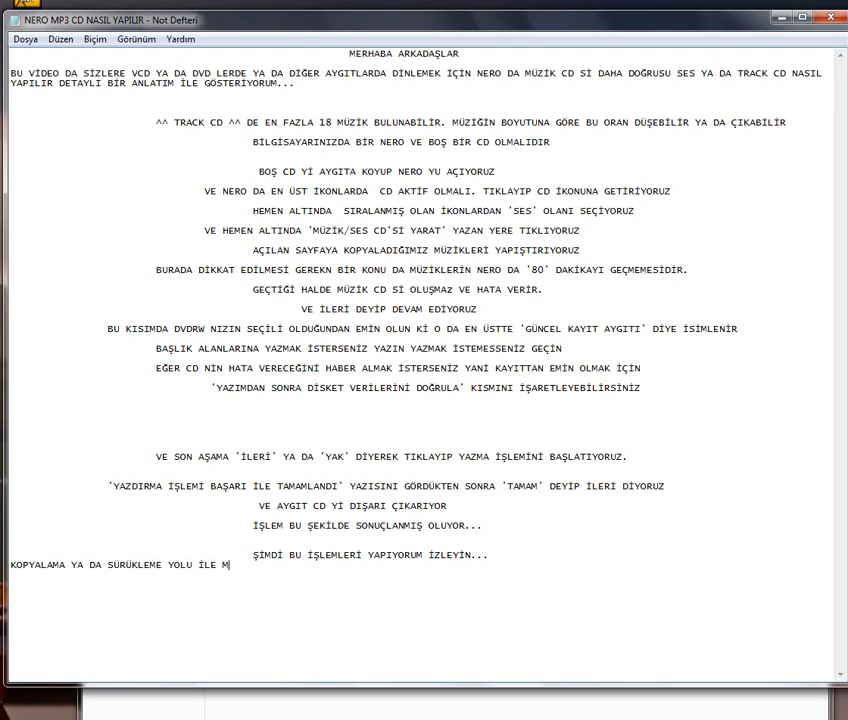
{"action": "type", "text": "MÜZİKLERİMİ"}
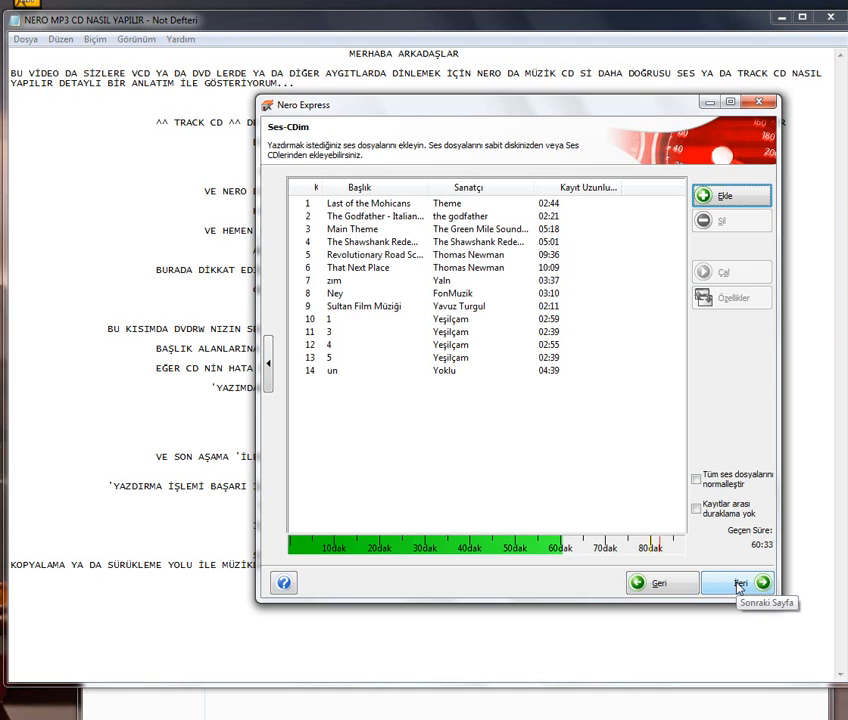
- Advance the 14-track audio CD to the final burn settings page, then return to Notepad
{"action": "left_click", "coordinate": [740, 583]}
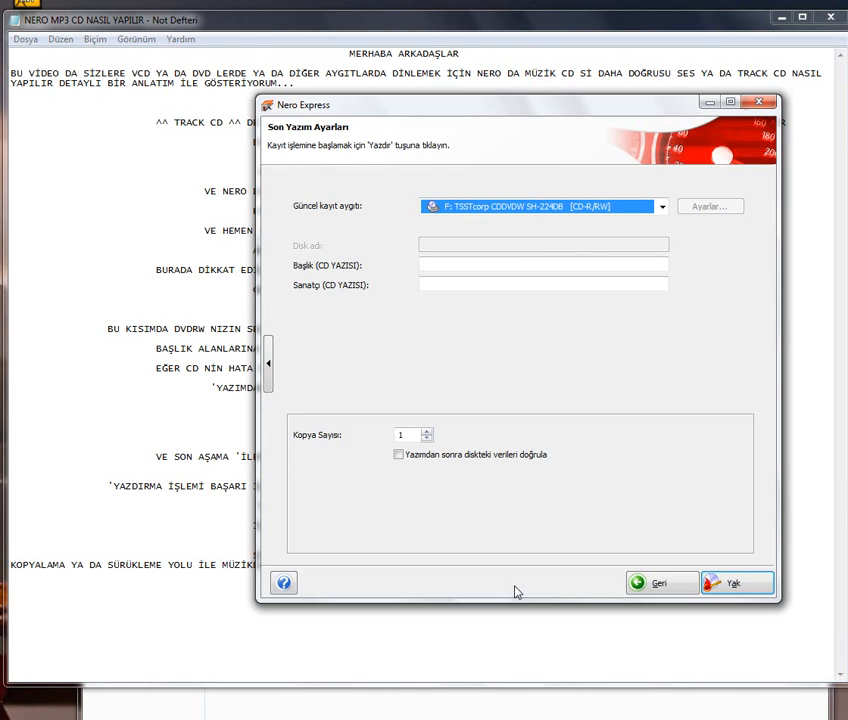
{"action": "left_click", "coordinate": [659, 583]}
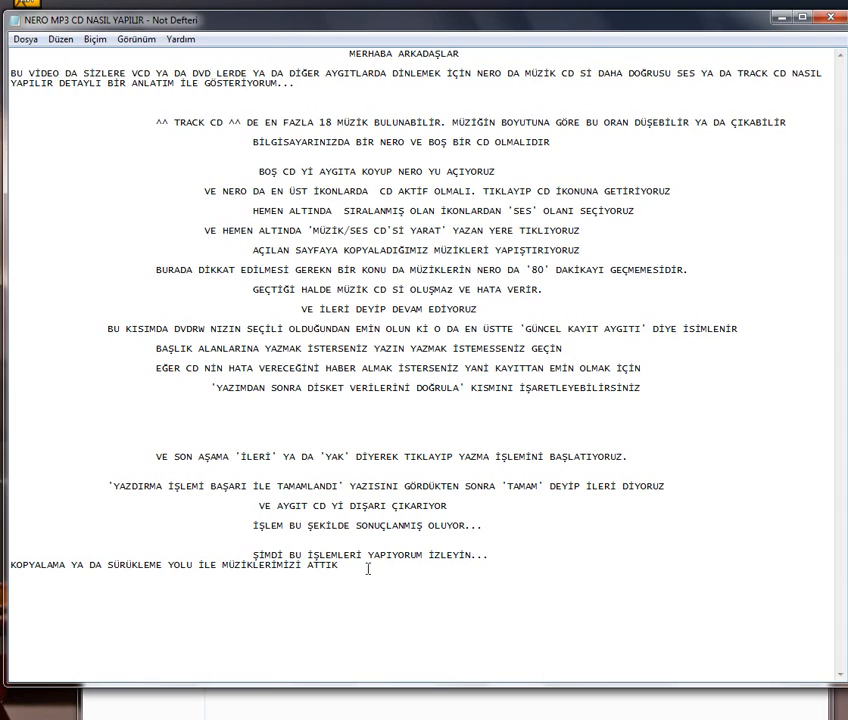
- Type the note 'DAHA FAZLA MÜZİK KOYABİLİRİM 80 DAKİKA YAZAN KISIM LİMİT KISMIDIR'
{"action": "type", "text": "DAHA FAZLA MÜZİK KOYABİLİRİM 80 DAKİKA YAZAN KISIM LİMİT KISMIDIR"}
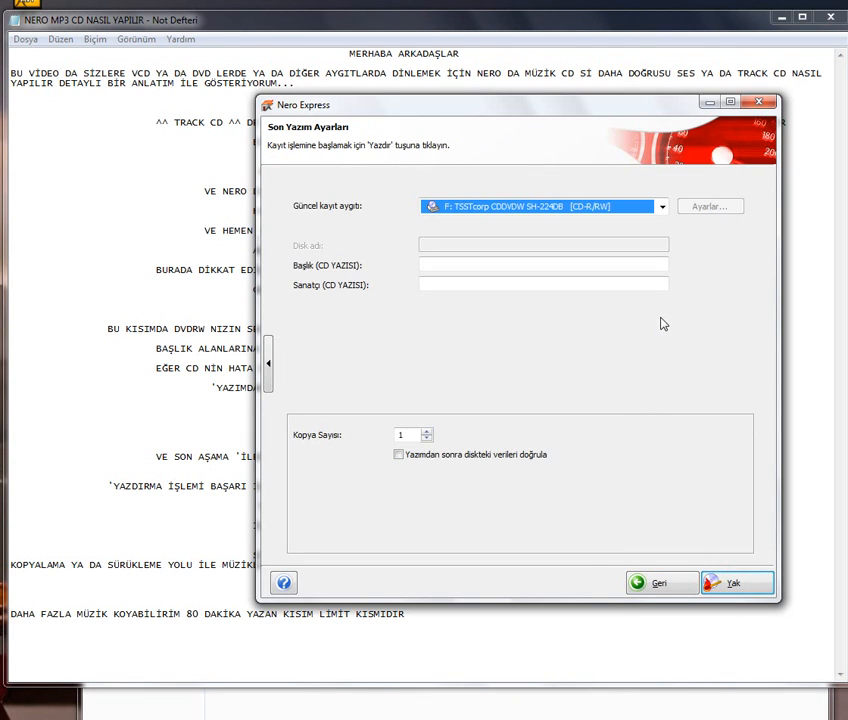
- Start burning the 14-track audio CD with Yak on the final settings page
{"action": "left_click", "coordinate": [737, 583]}
{"action": "type", "text": "YAKLAŞIK 2"}
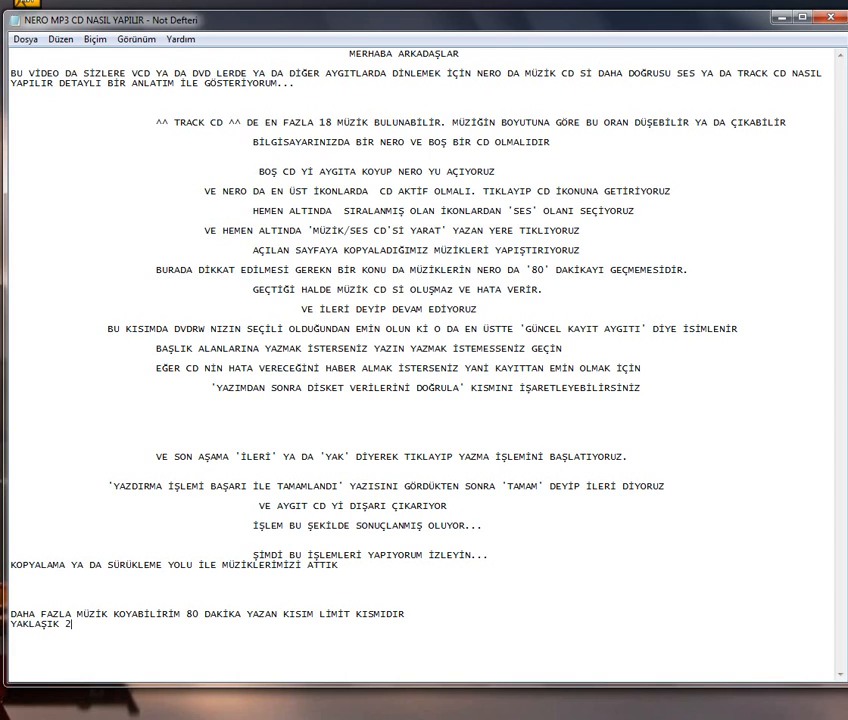
- Finish the 'YAKLAŞIK 2-3 DAKİKALIK...' wait note and begin 'BİRAZDAN BİTECEK' on the next line
{"action": "type", "text": "-3 DAKİKALIK BİR BEKLEME SÜRESİ VAR"}
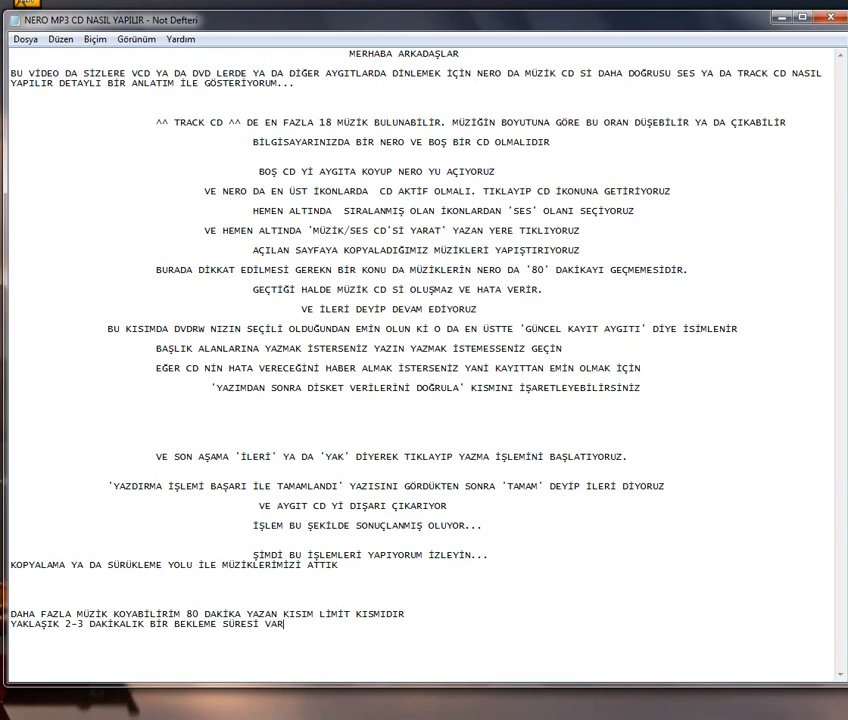
{"action": "type", "text": "DIR"}
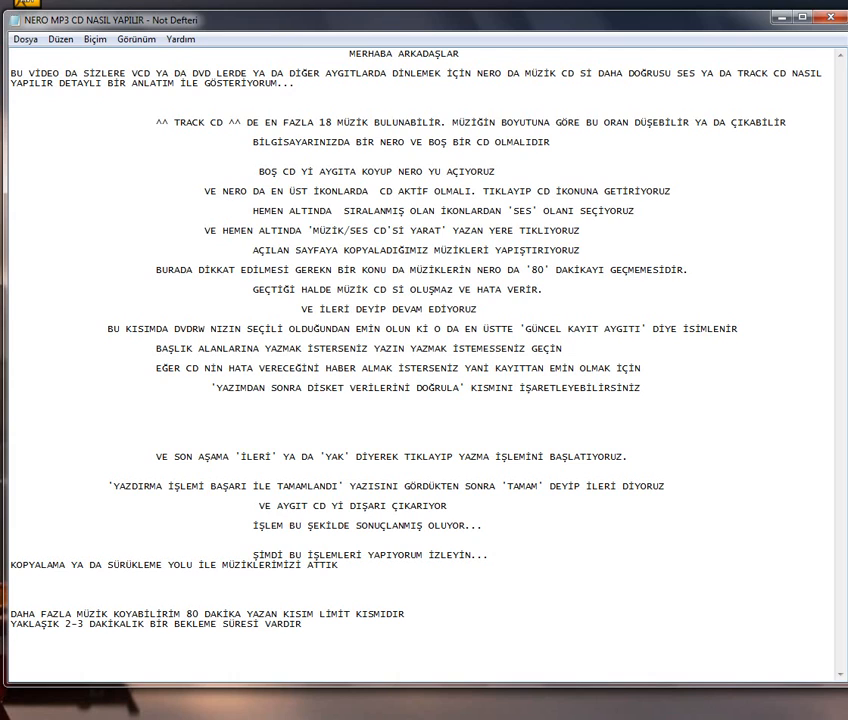
{"action": "type", "text": "BİRAZDAN BİTECEK"}
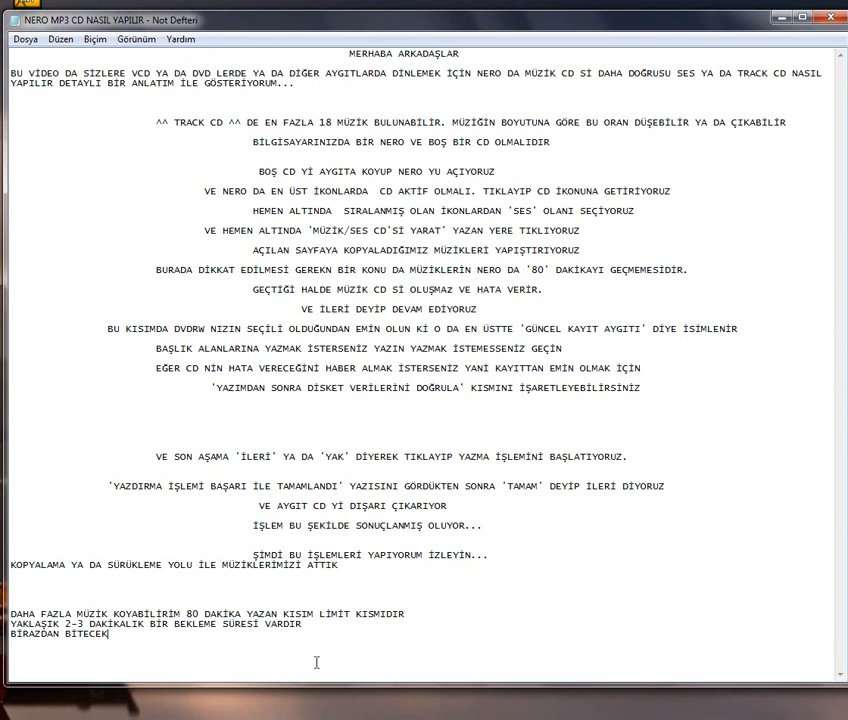
- Type the warning 'EĞER YAZIM İŞLEMİNDE HATA ALIRSANIZ MUHTEMELEN DVDRW AYGITINDA SORUN VARDIR'
{"action": "type", "text": "EGE"}
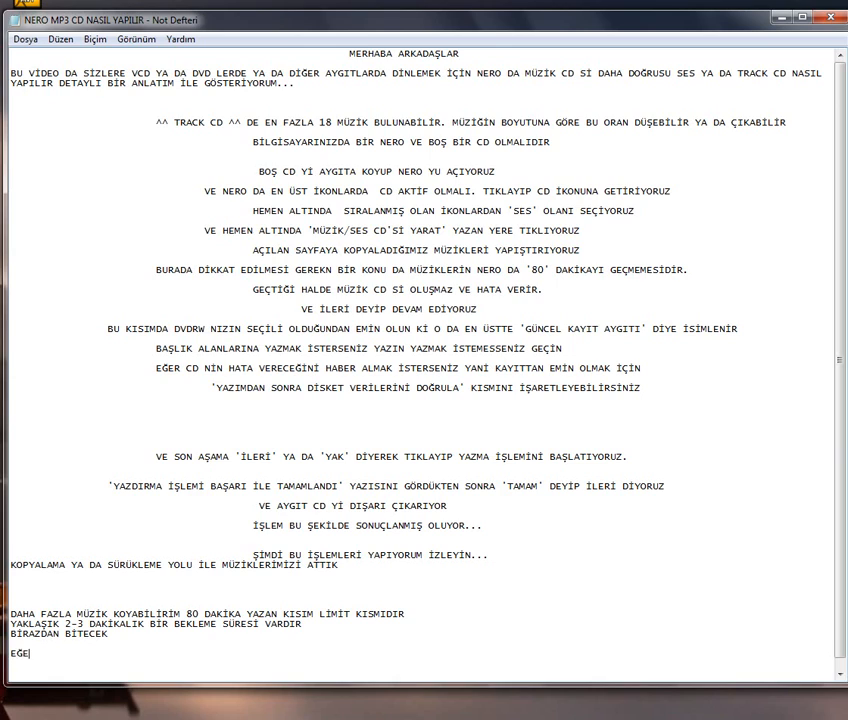
{"action": "type", "text": "R"}
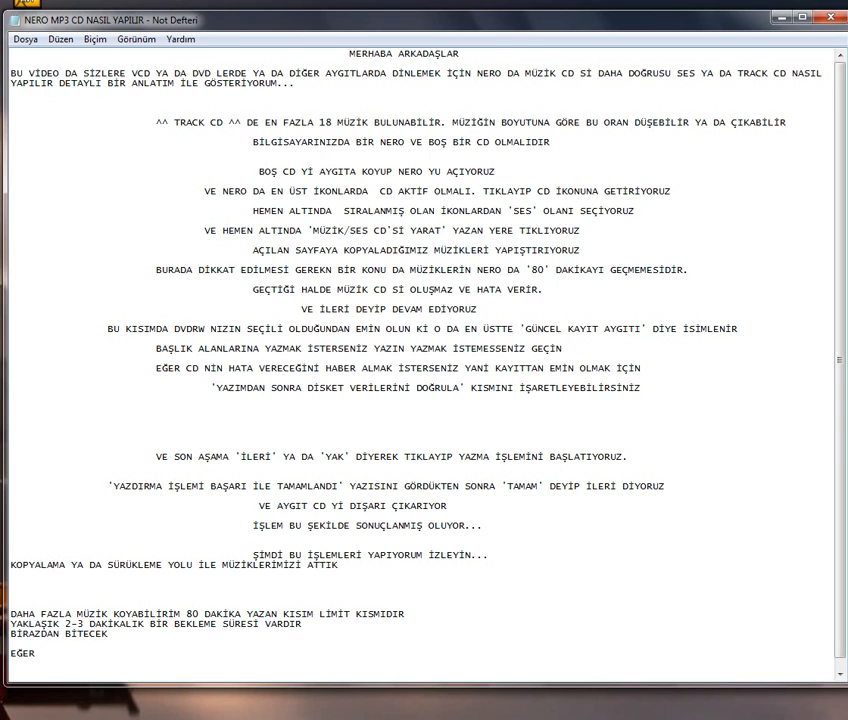
{"action": "type", "text": "YAZIM İŞLEMİNDE HAT"}
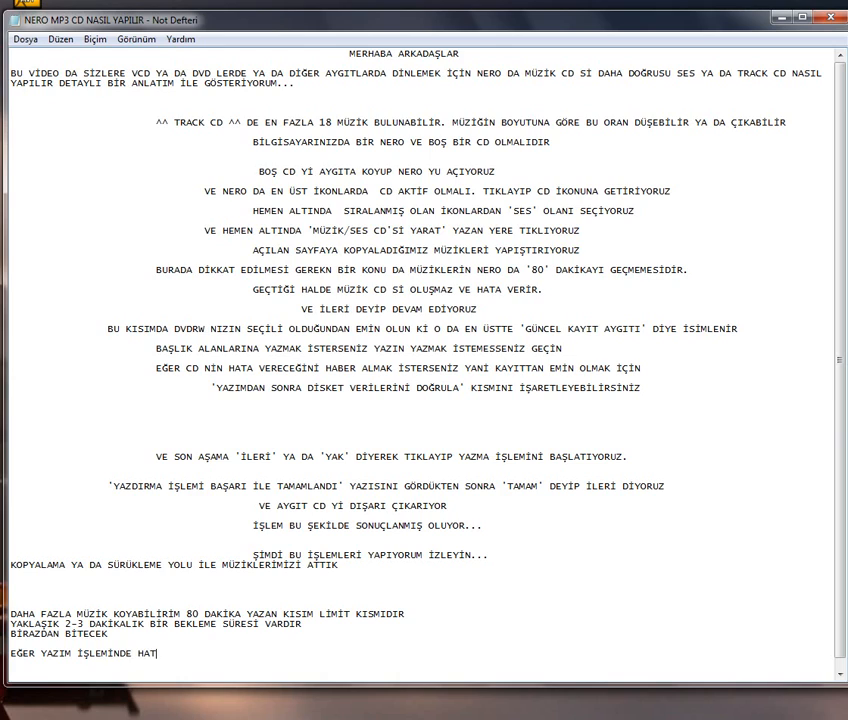
{"action": "type", "text": "ALIRSANIZ"}
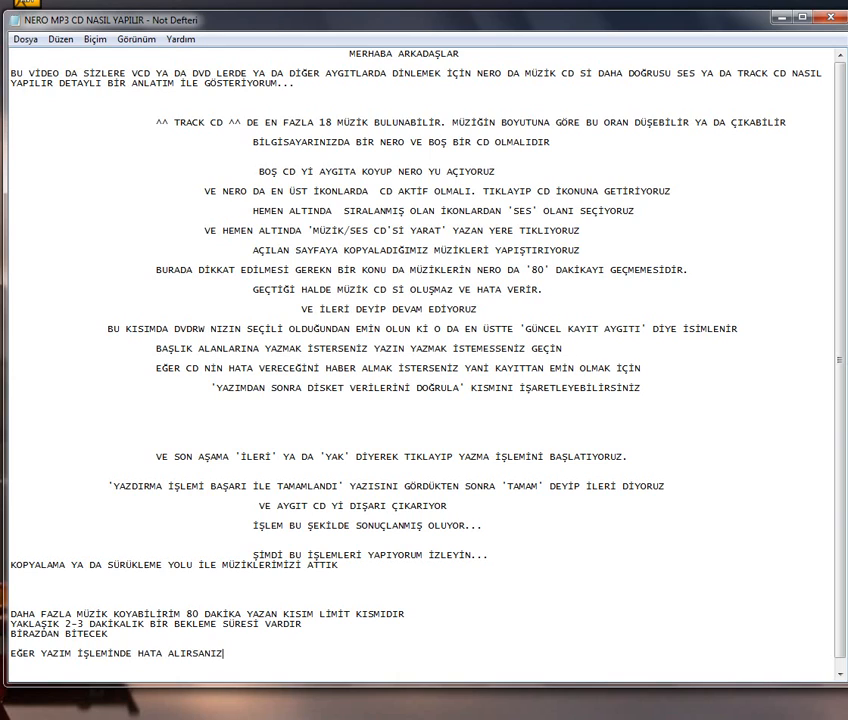
{"action": "type", "text": "MUHTEMELEN D"}
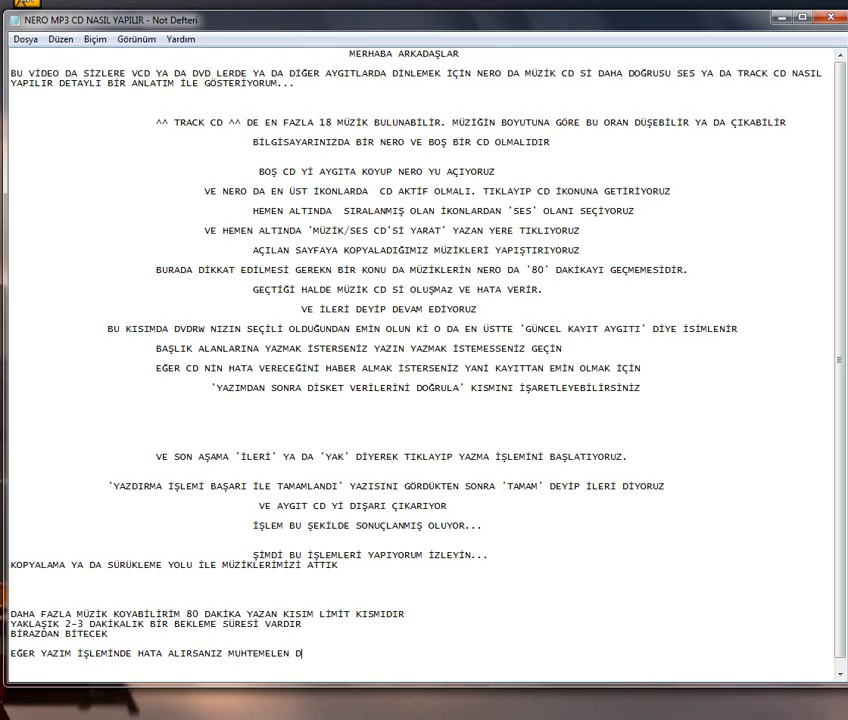
{"action": "type", "text": "VDRW"}
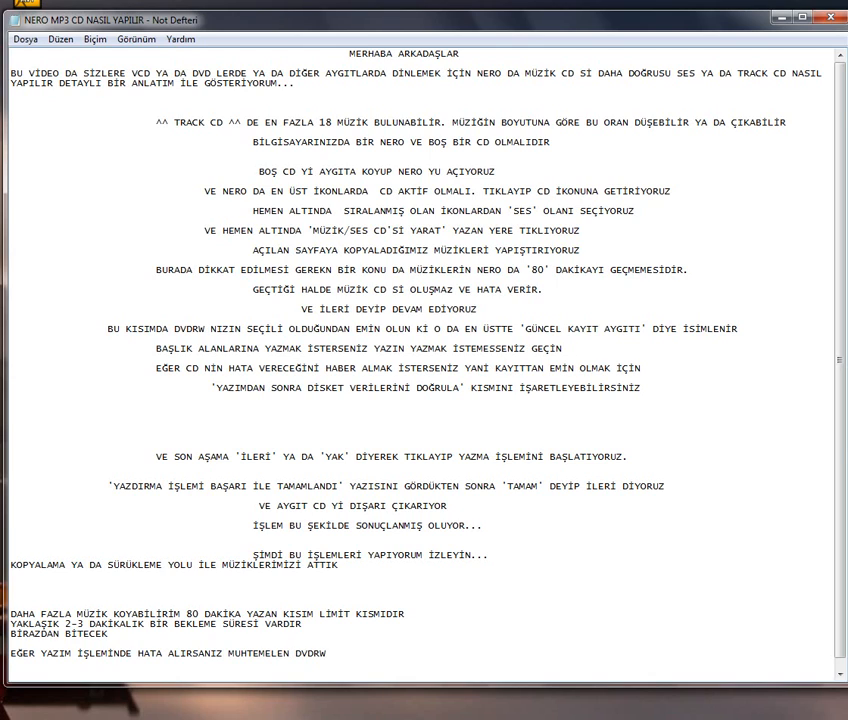
{"action": "type", "text": "AYGITINDA"}
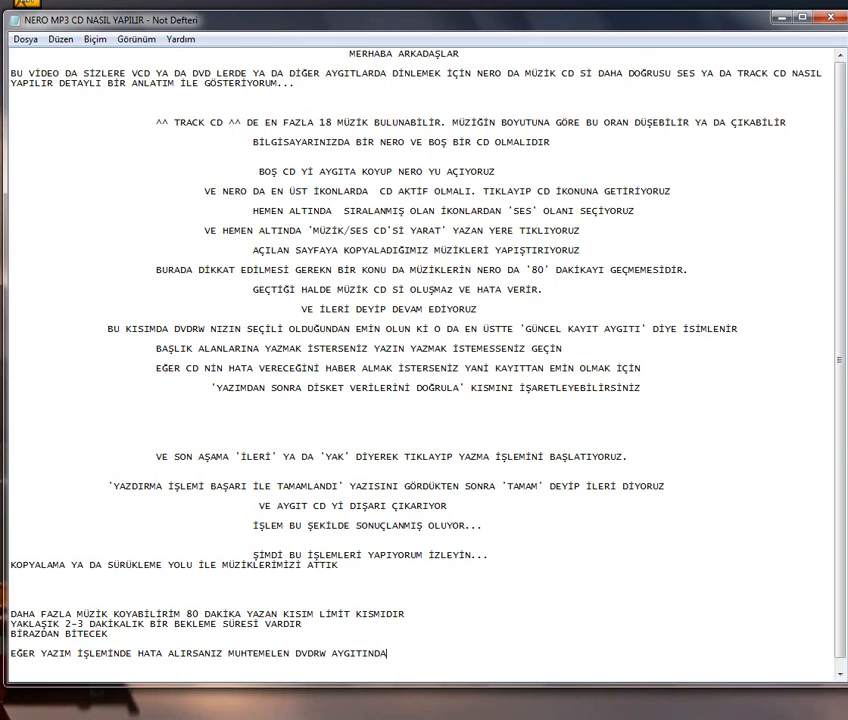
{"action": "type", "text": "SORUN VARDIR"}
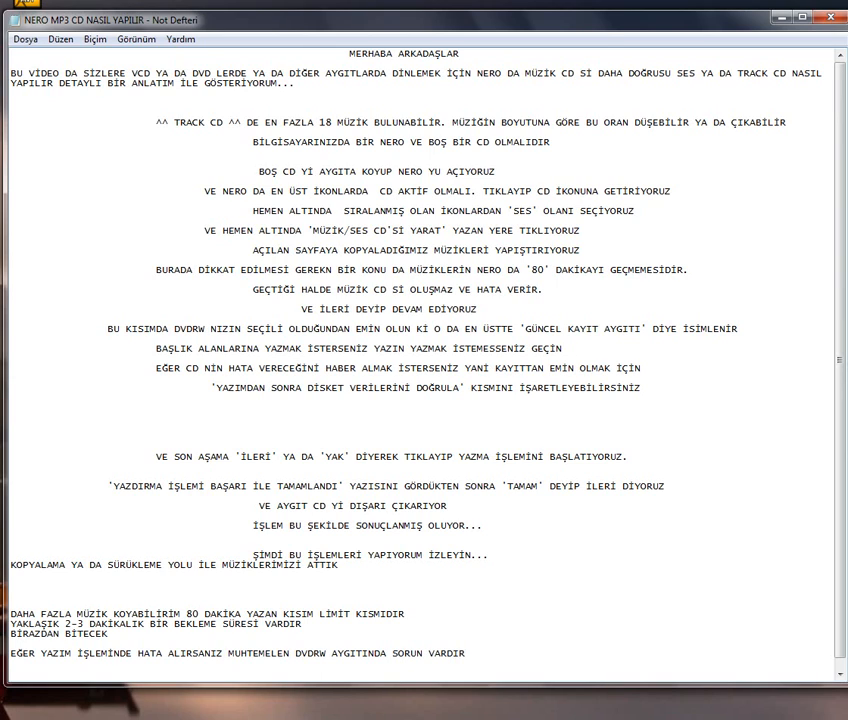
{"action": "left_click", "coordinate": [463, 653]}
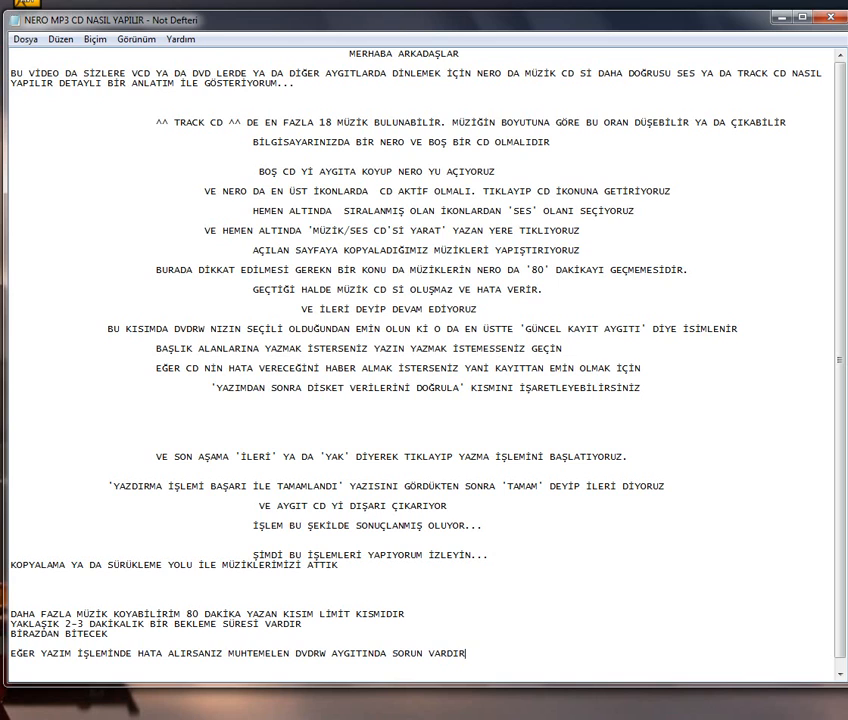
{"action": "mouse_move", "coordinate": [769, 38]}
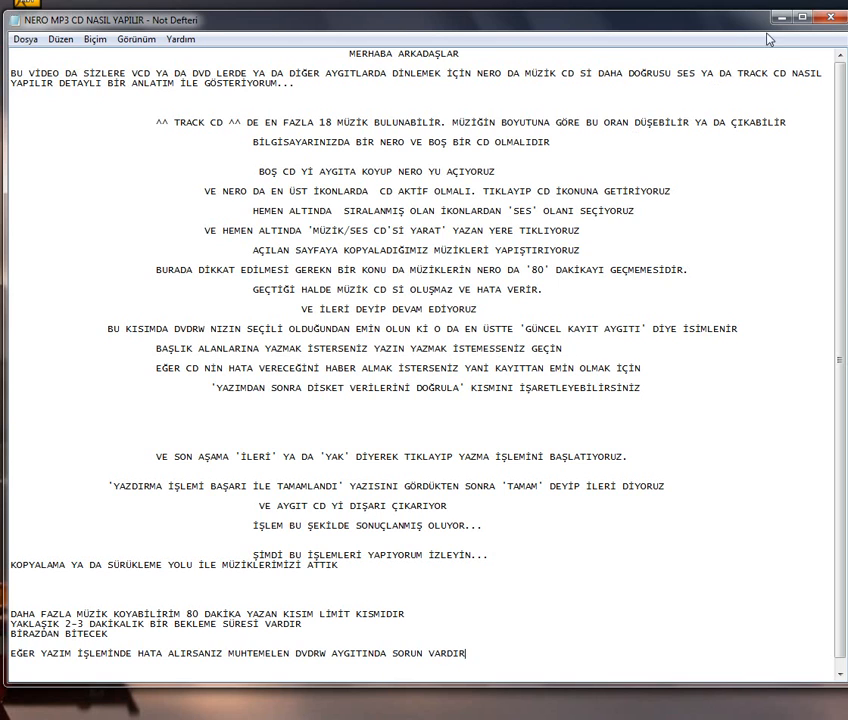